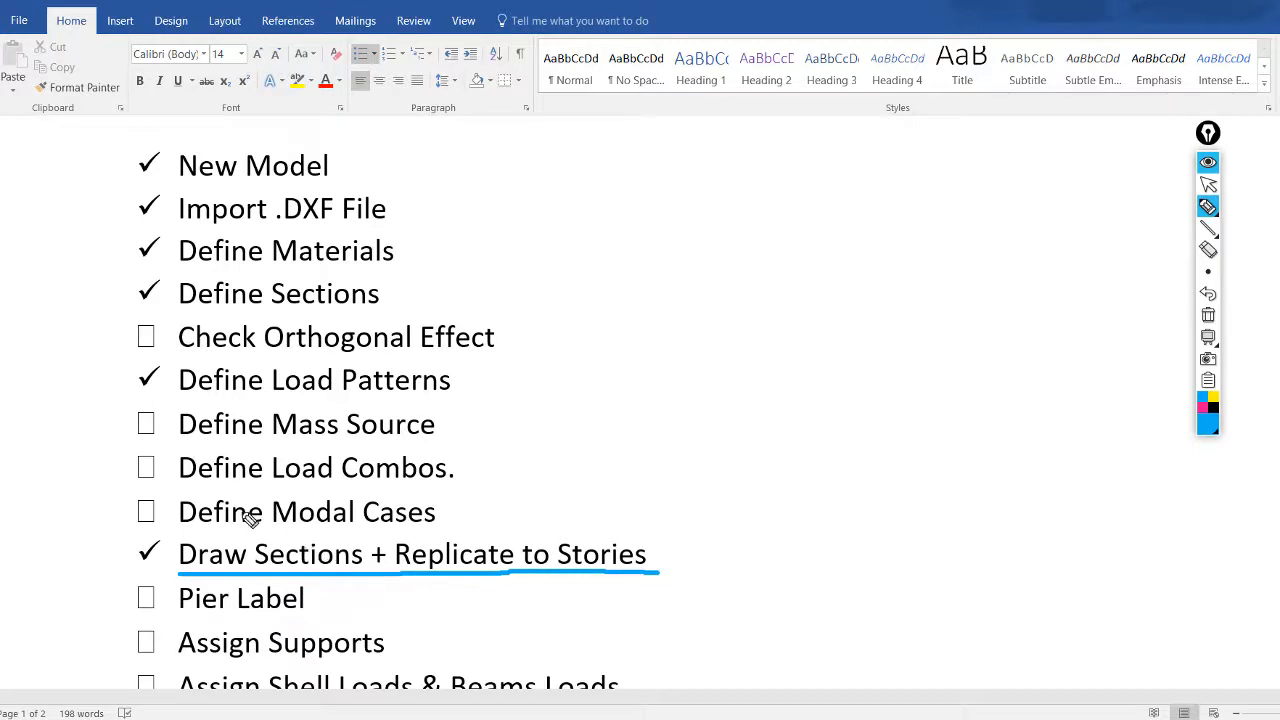
pyautogui.moveTo(105, 440)
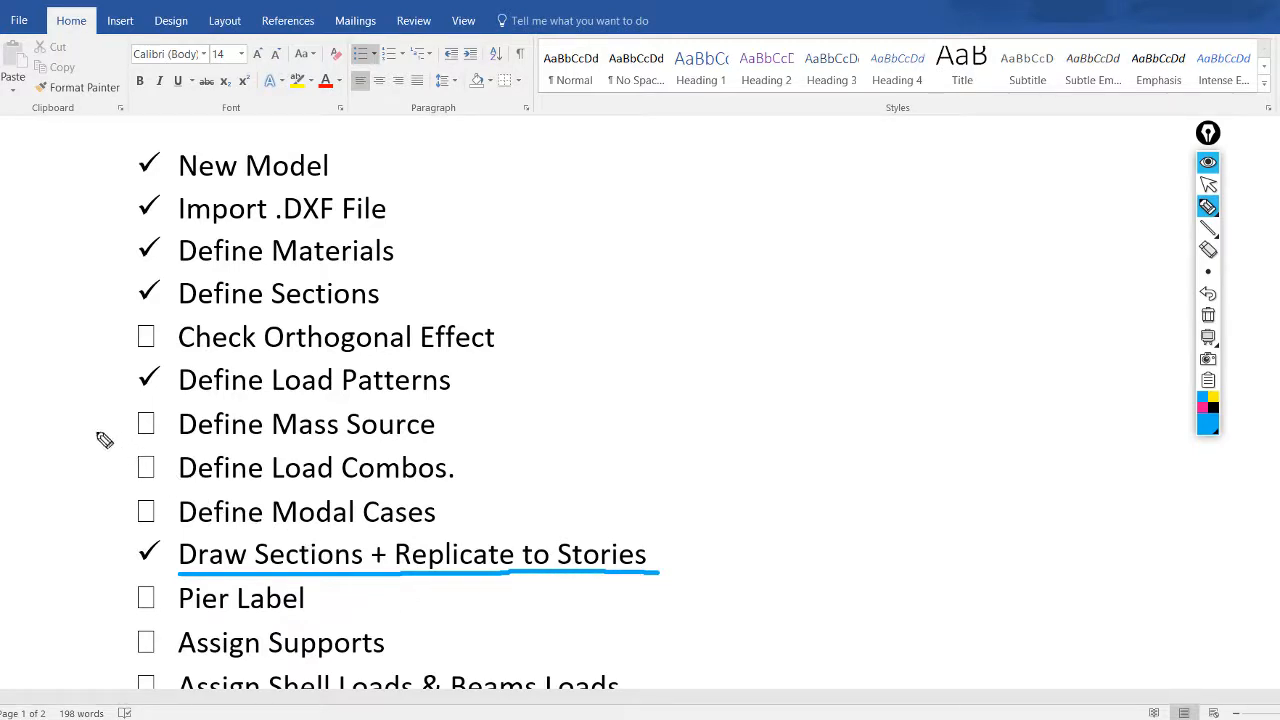
pyautogui.moveTo(37, 420)
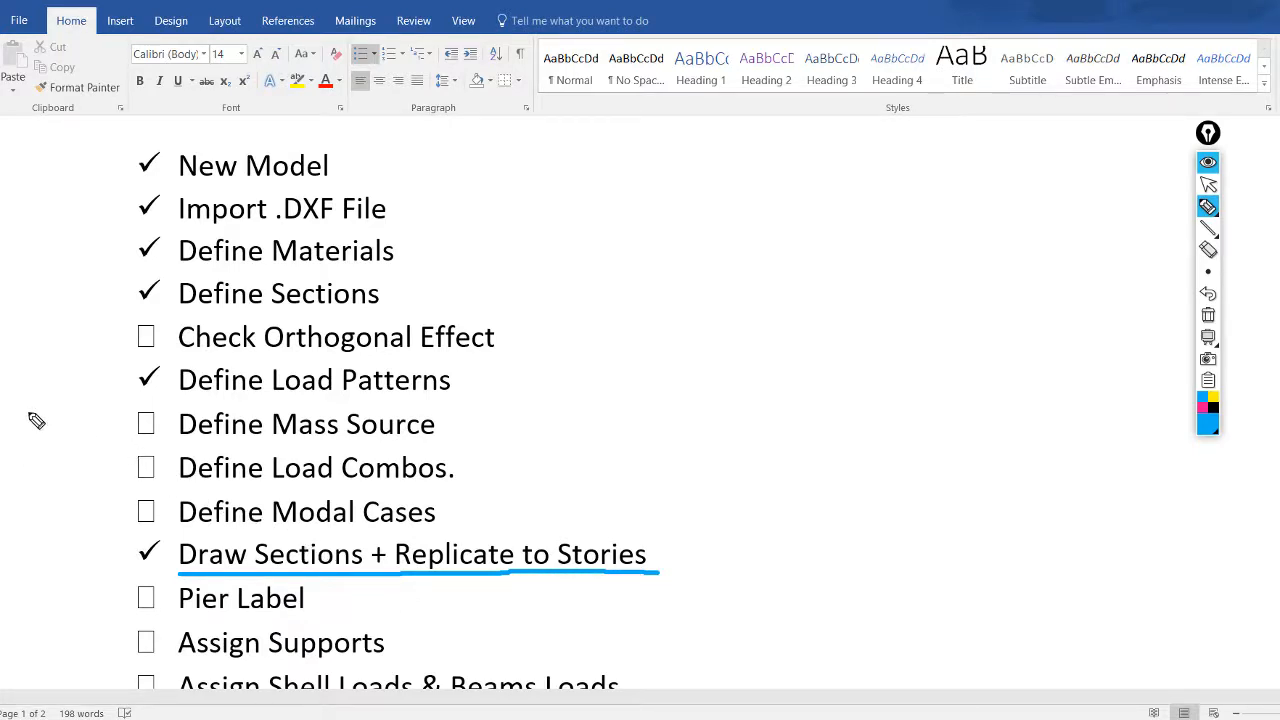
# Scroll the Word document down to section 2.7 Define Mass Source.
pyautogui.moveTo(30, 420); pyautogui.dragTo(120, 410)
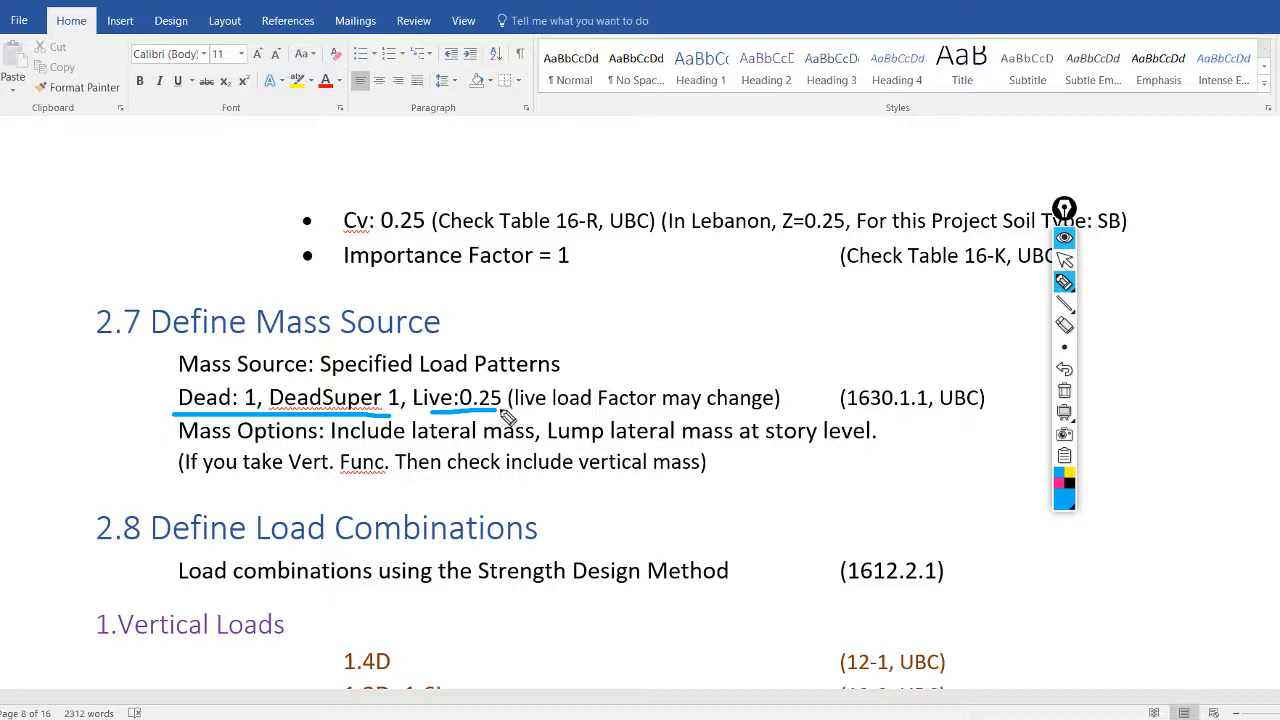
pyautogui.moveTo(843, 430)
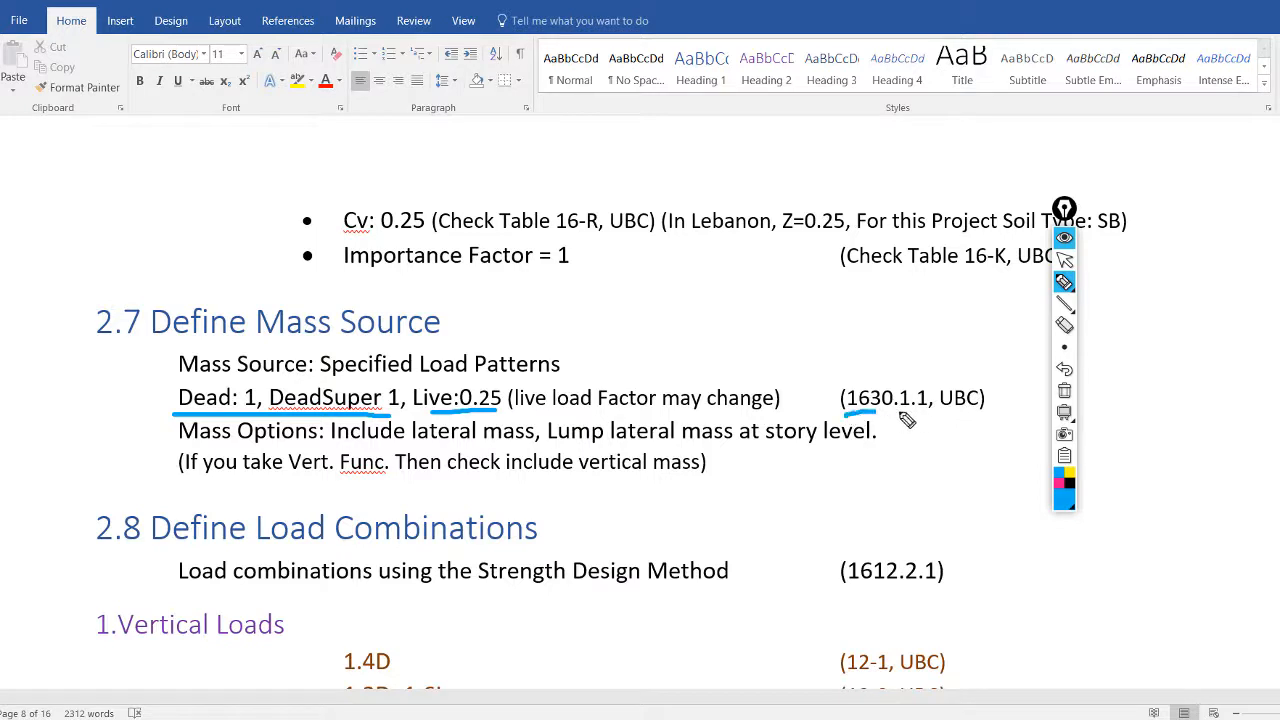
pyautogui.moveTo(1064, 238)
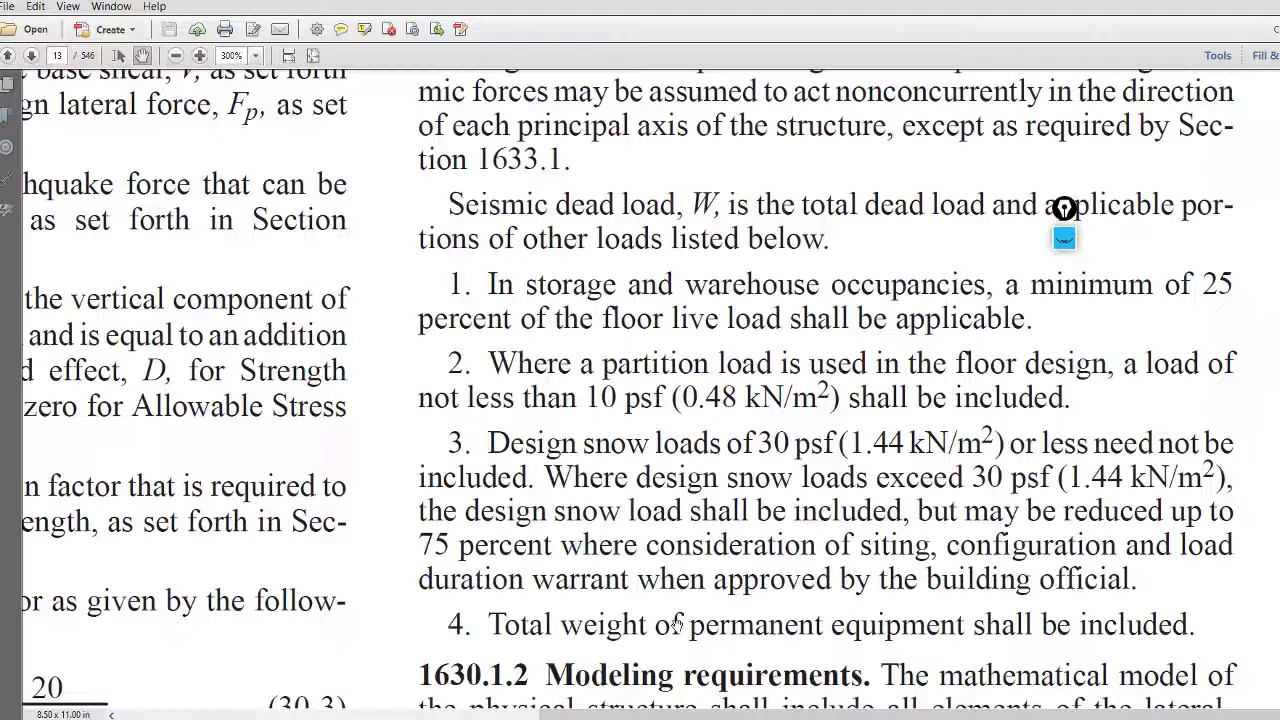
# Scroll Acrobat to UBC section 1630.1.1 on seismic dead load W.
pyautogui.scroll(3)
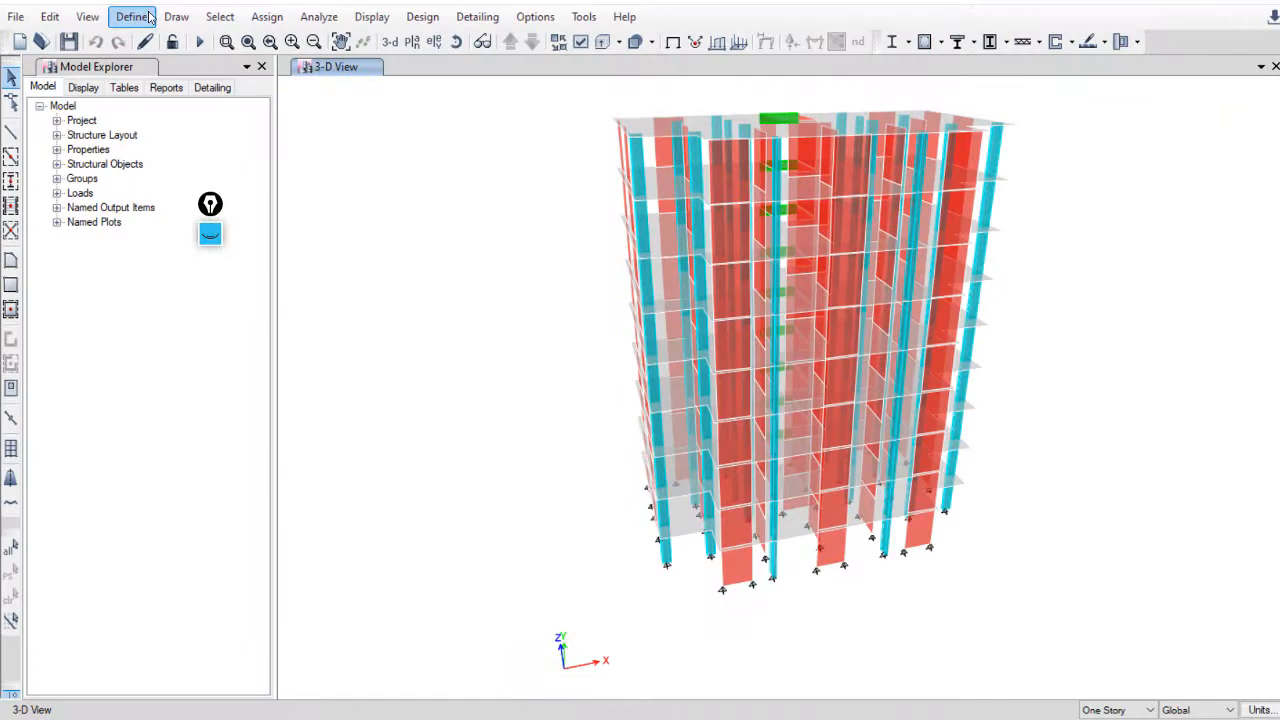
# Open mass source MsSrc1 for editing from Define > Mass Source.
pyautogui.click(132, 16)
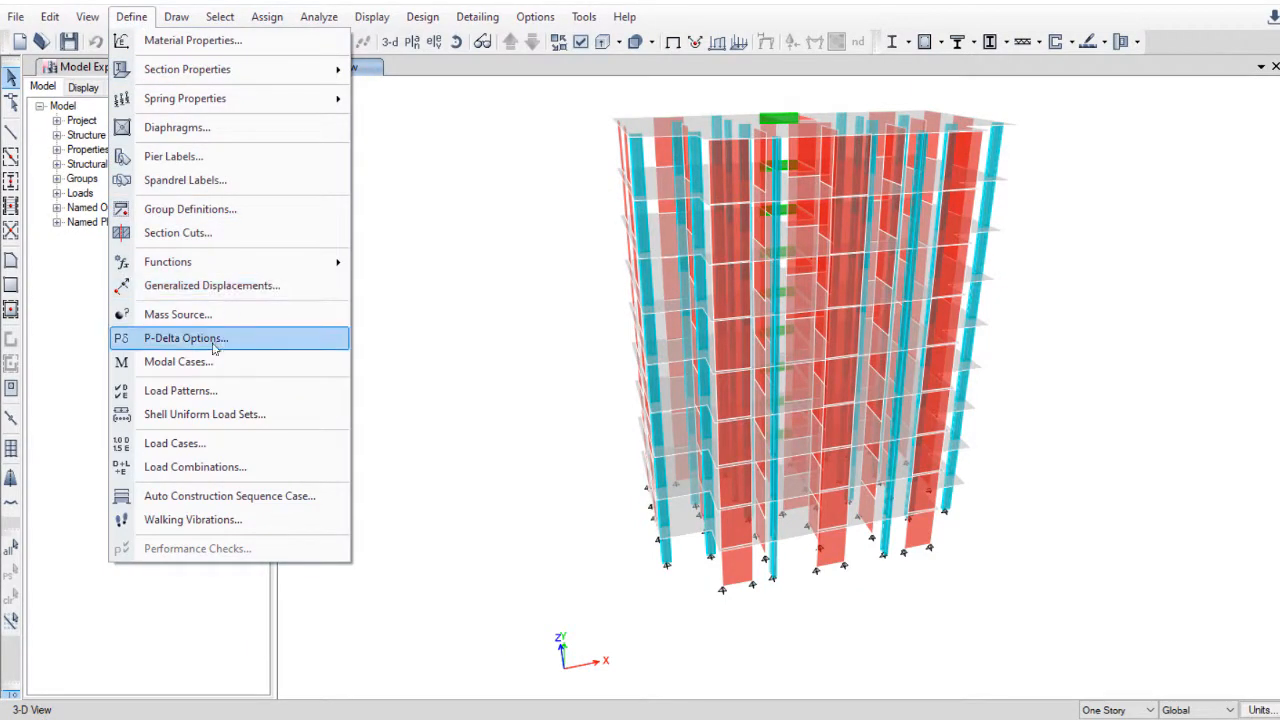
pyautogui.click(177, 314)
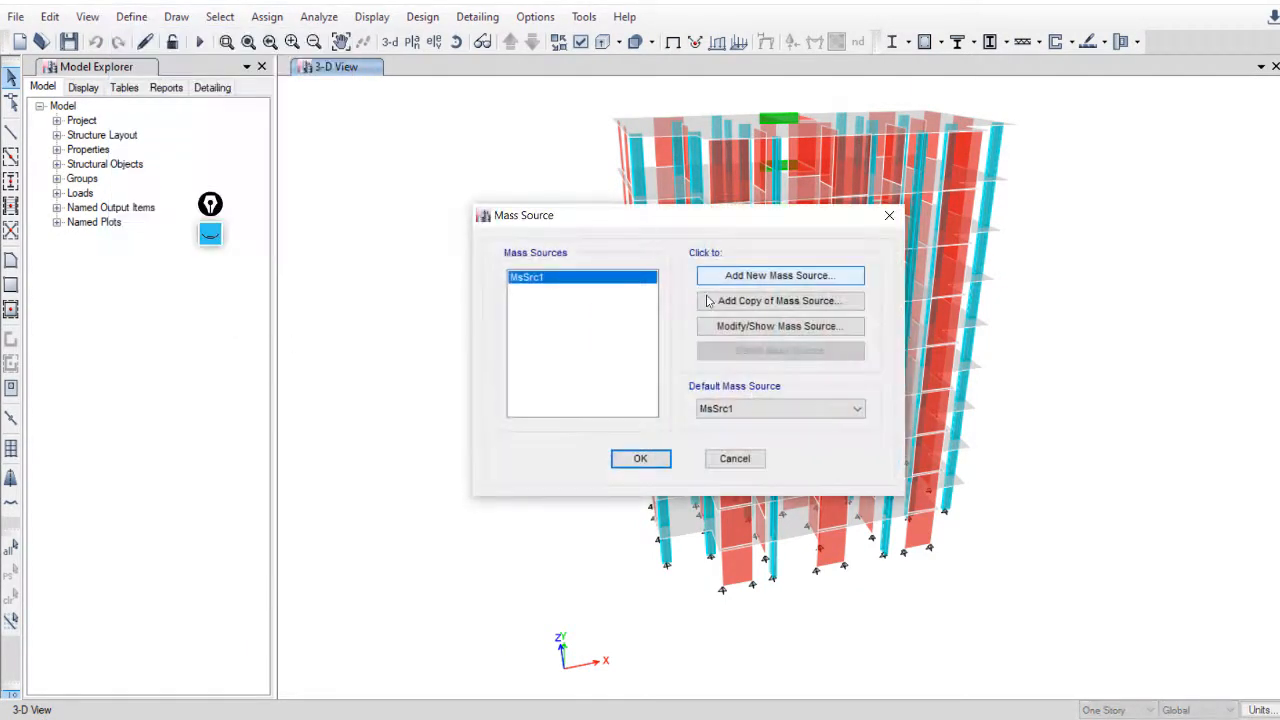
pyautogui.click(780, 326)
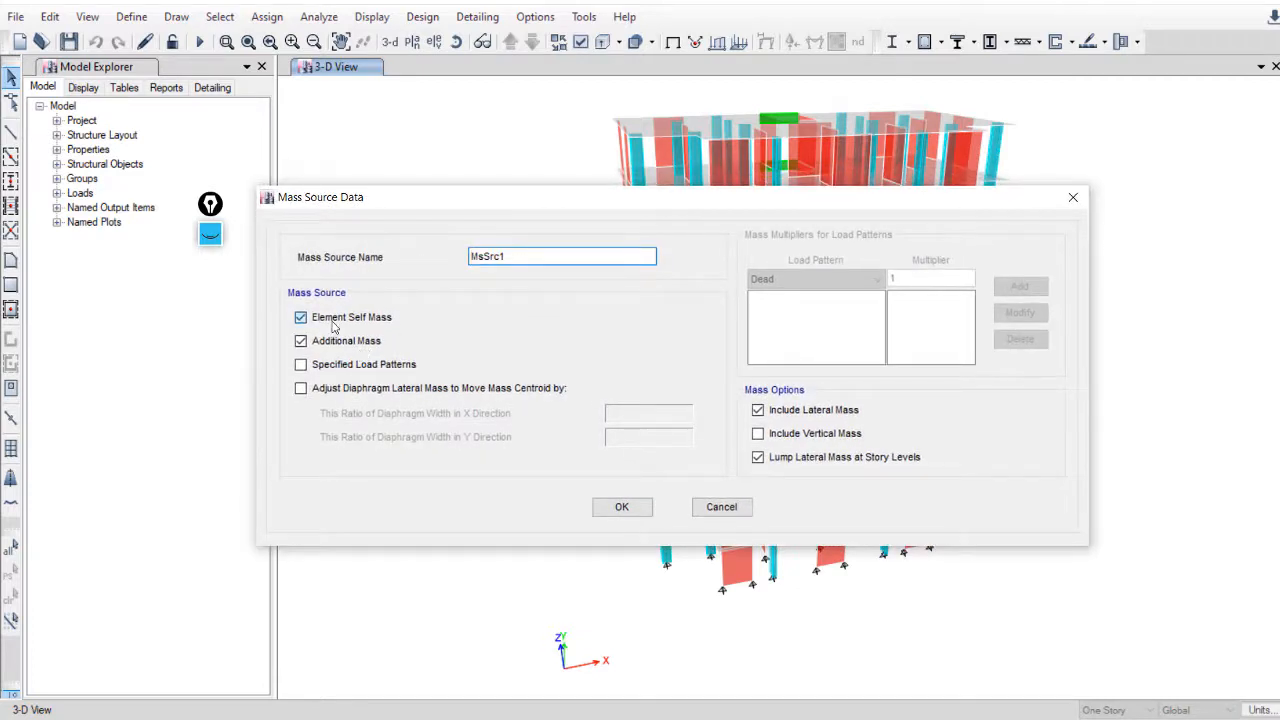
# Set MsSrc1 to specified load patterns Dead 1, DeadSuper 1, Live 0.25, dropping self mass.
pyautogui.click(300, 317)
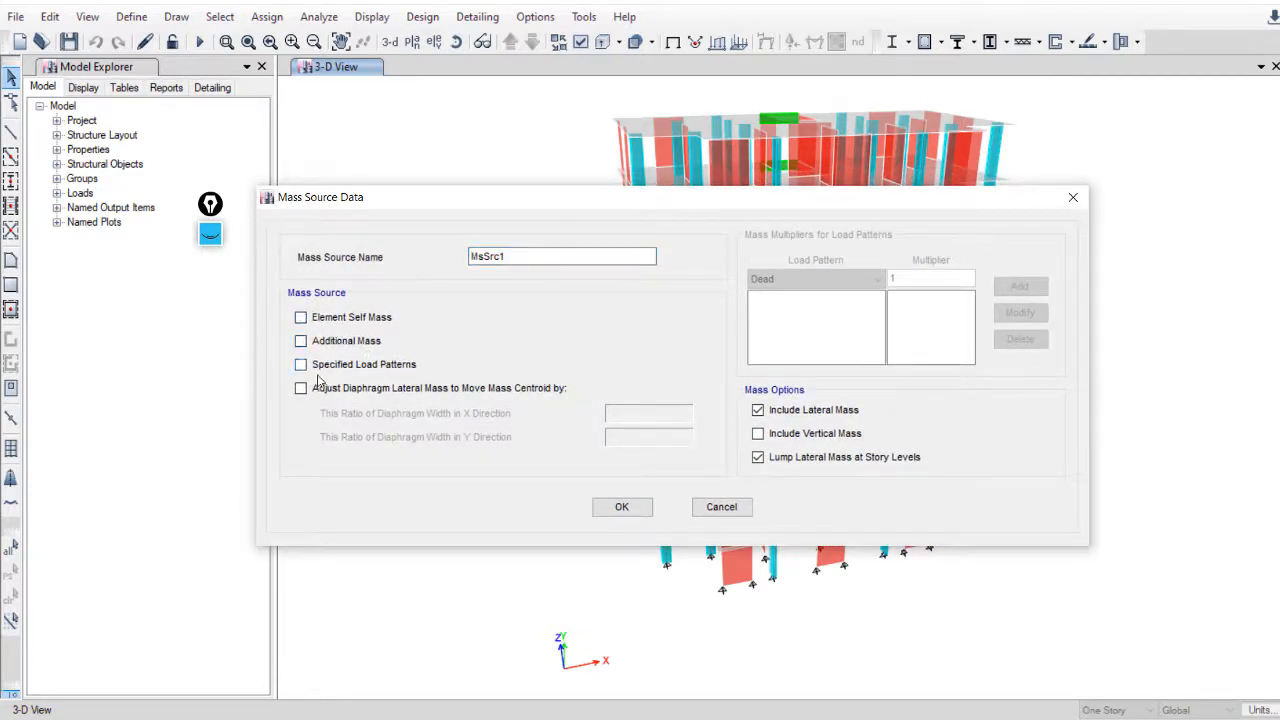
pyautogui.click(301, 364)
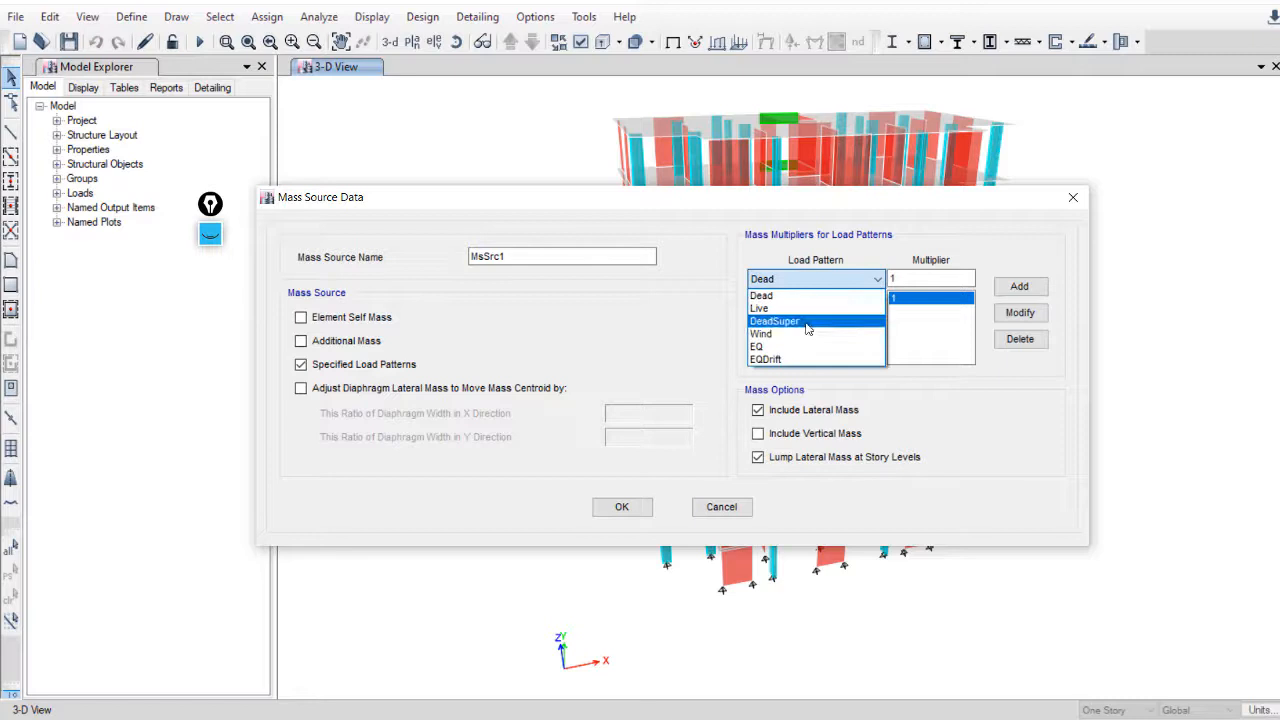
pyautogui.click(774, 321)
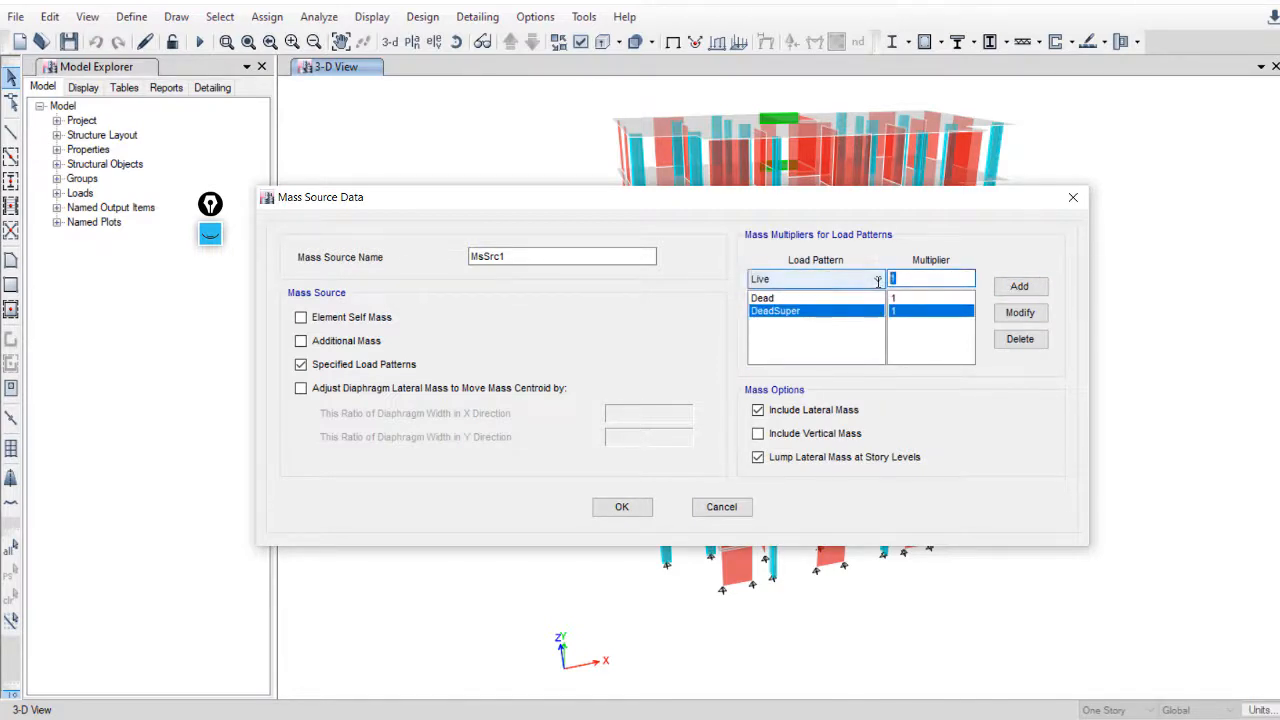
pyautogui.write('0.25')
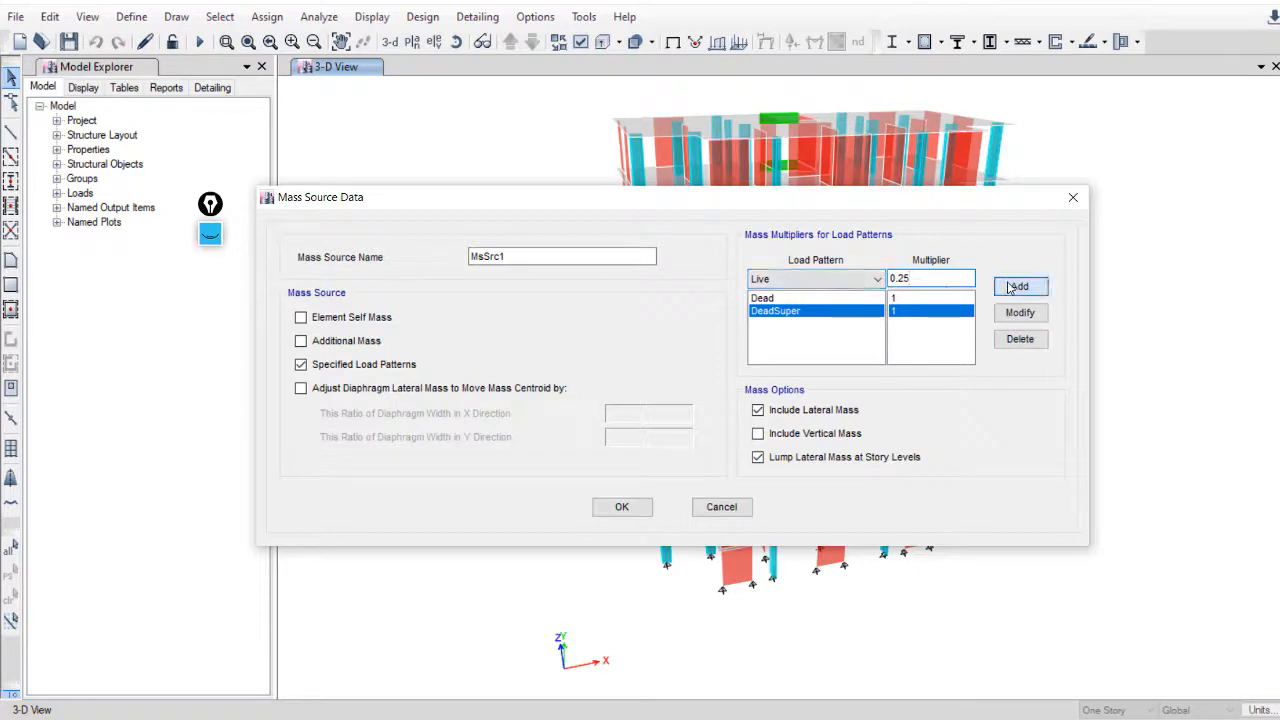
pyautogui.click(1019, 286)
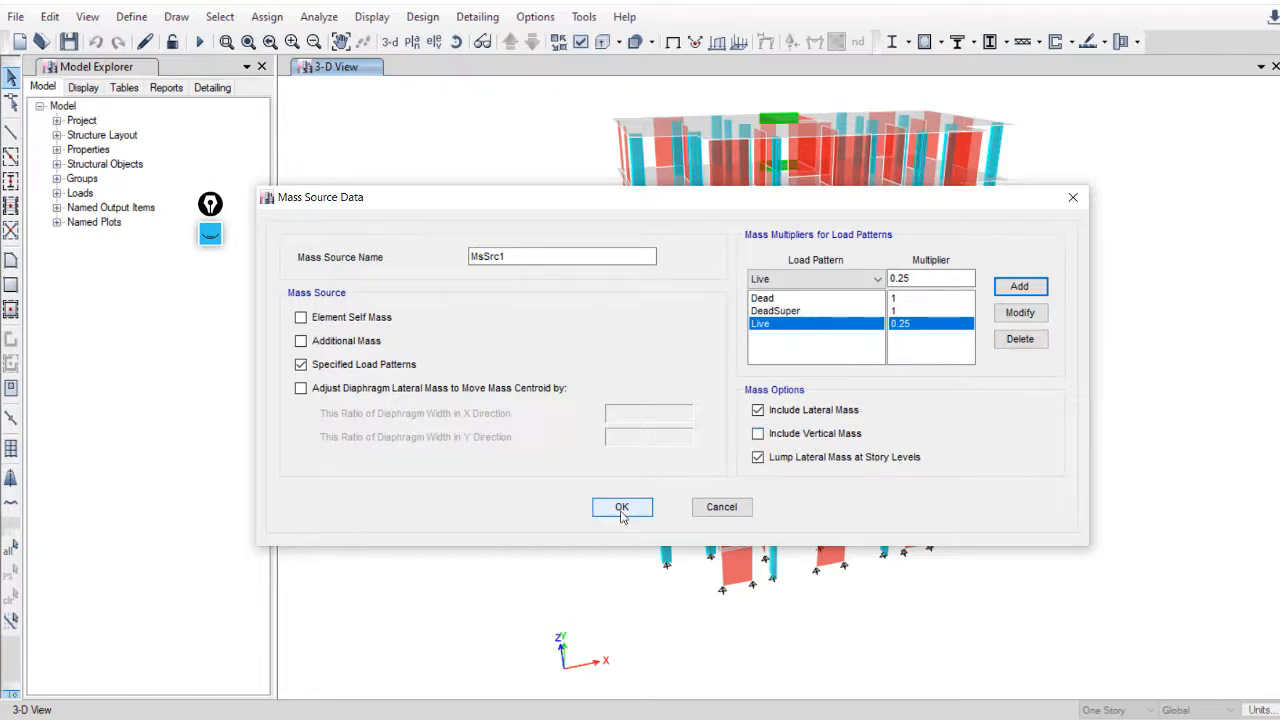
pyautogui.click(621, 507)
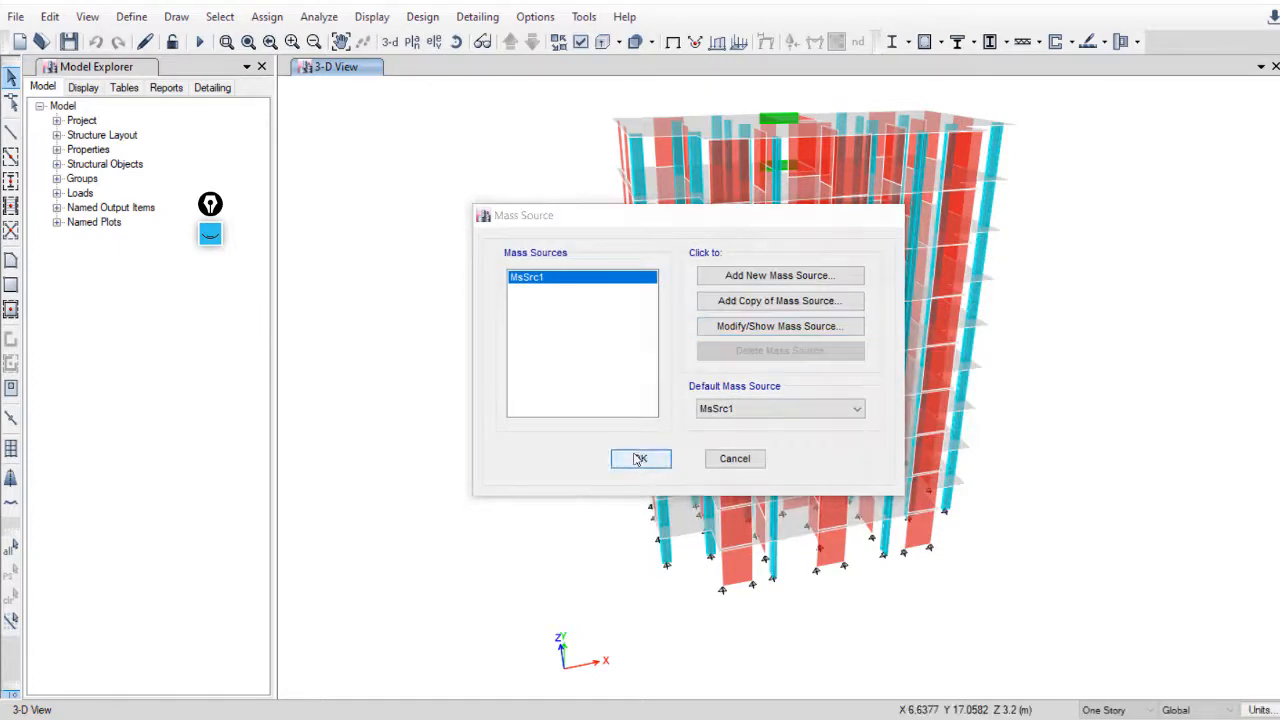
# Close the mass source list and open the Modal case for editing.
pyautogui.click(640, 458)
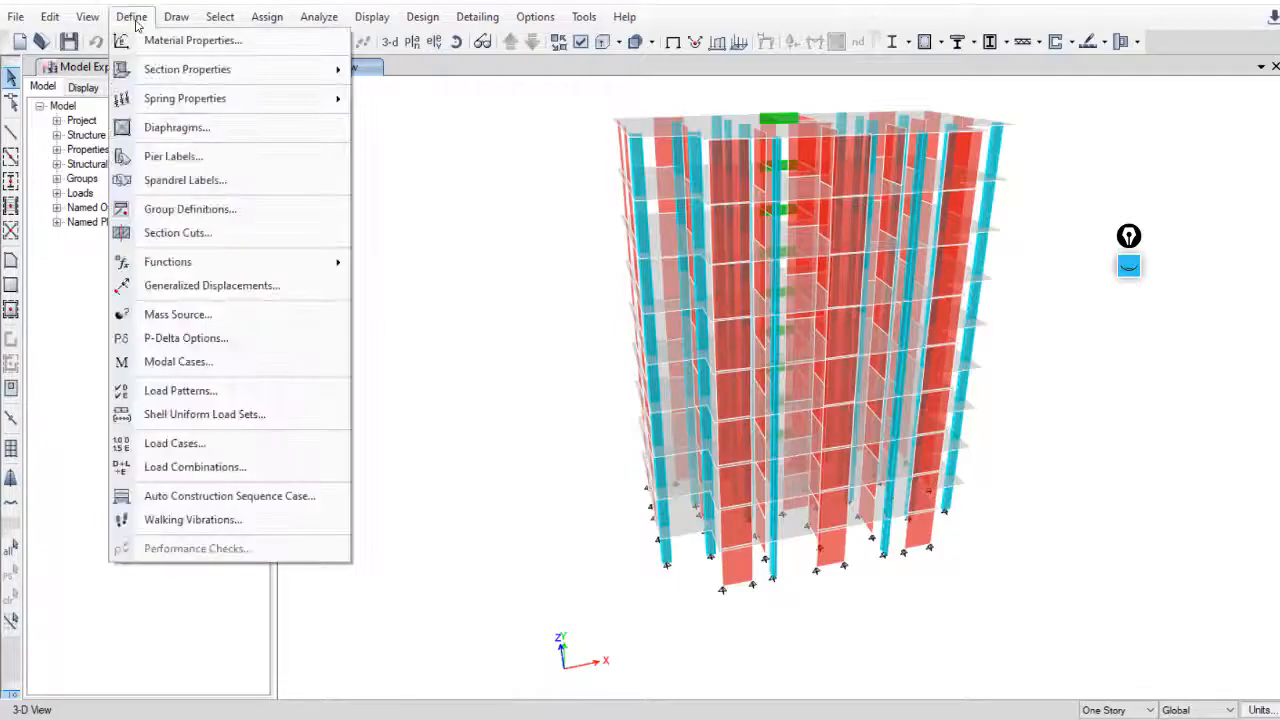
pyautogui.click(178, 361)
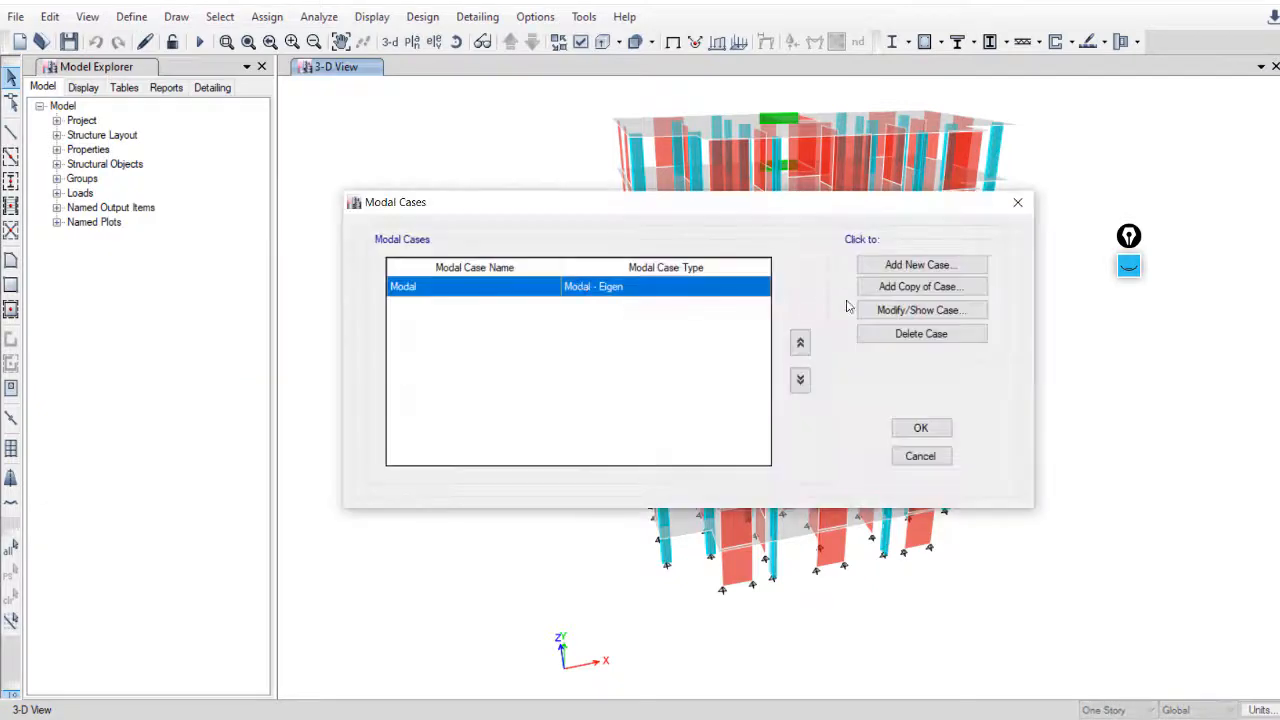
pyautogui.click(920, 309)
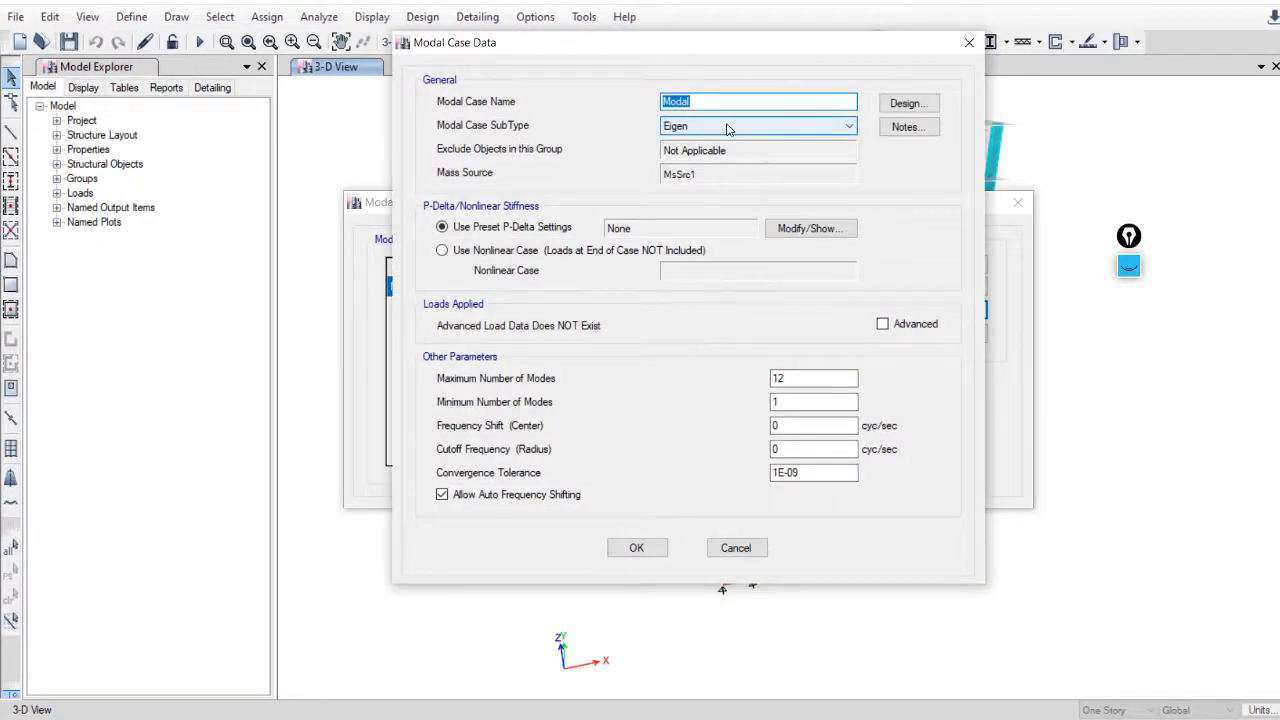
# Set the Modal Case SubType to Ritz.
pyautogui.click(849, 125)
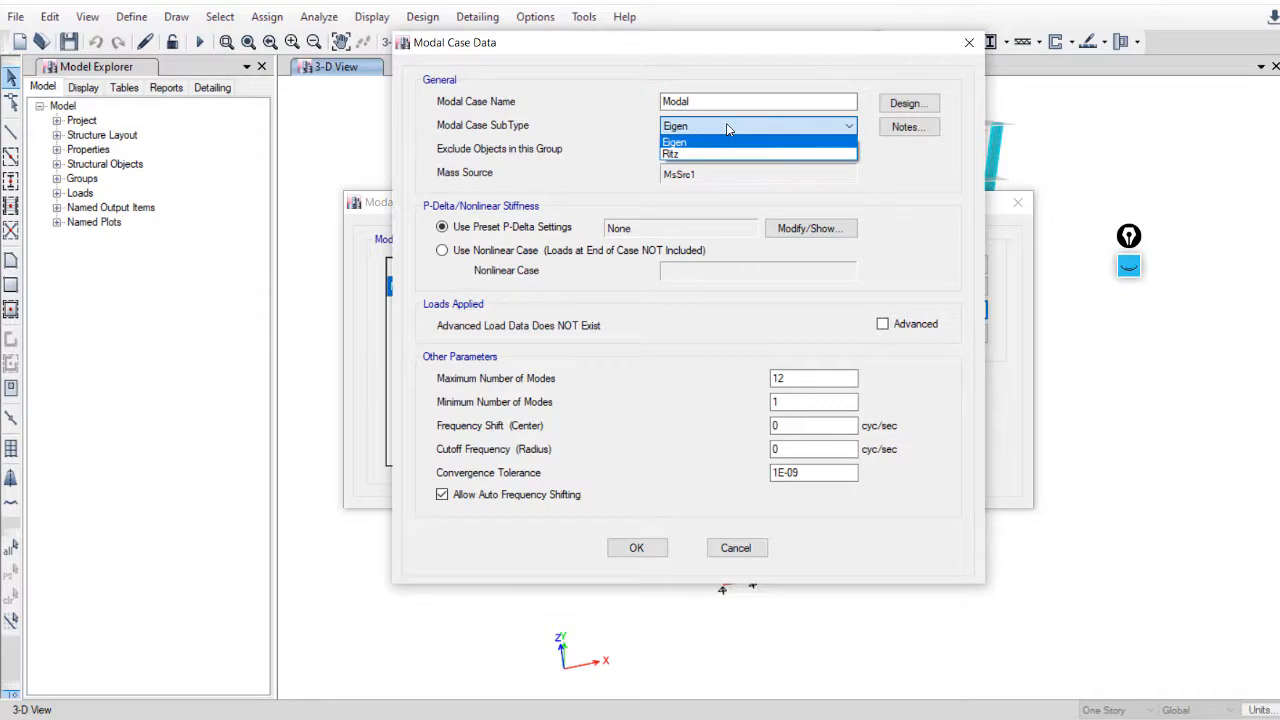
pyautogui.click(670, 154)
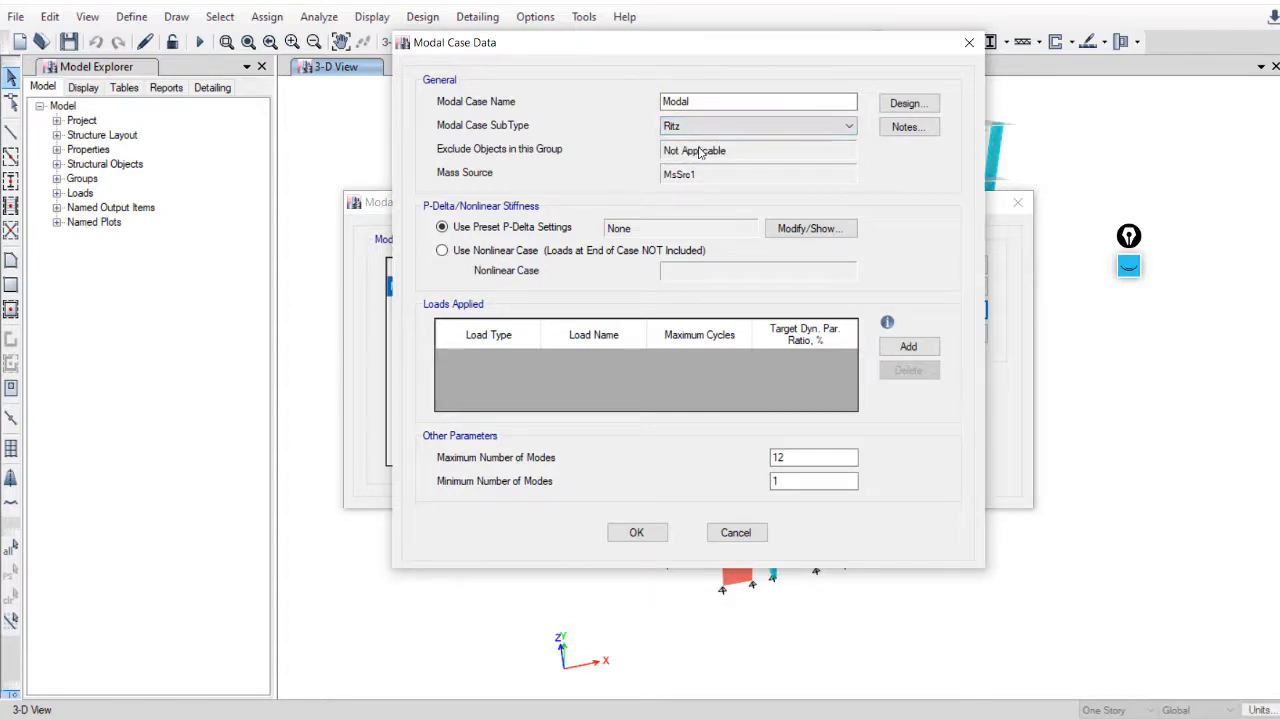
pyautogui.moveTo(550, 238)
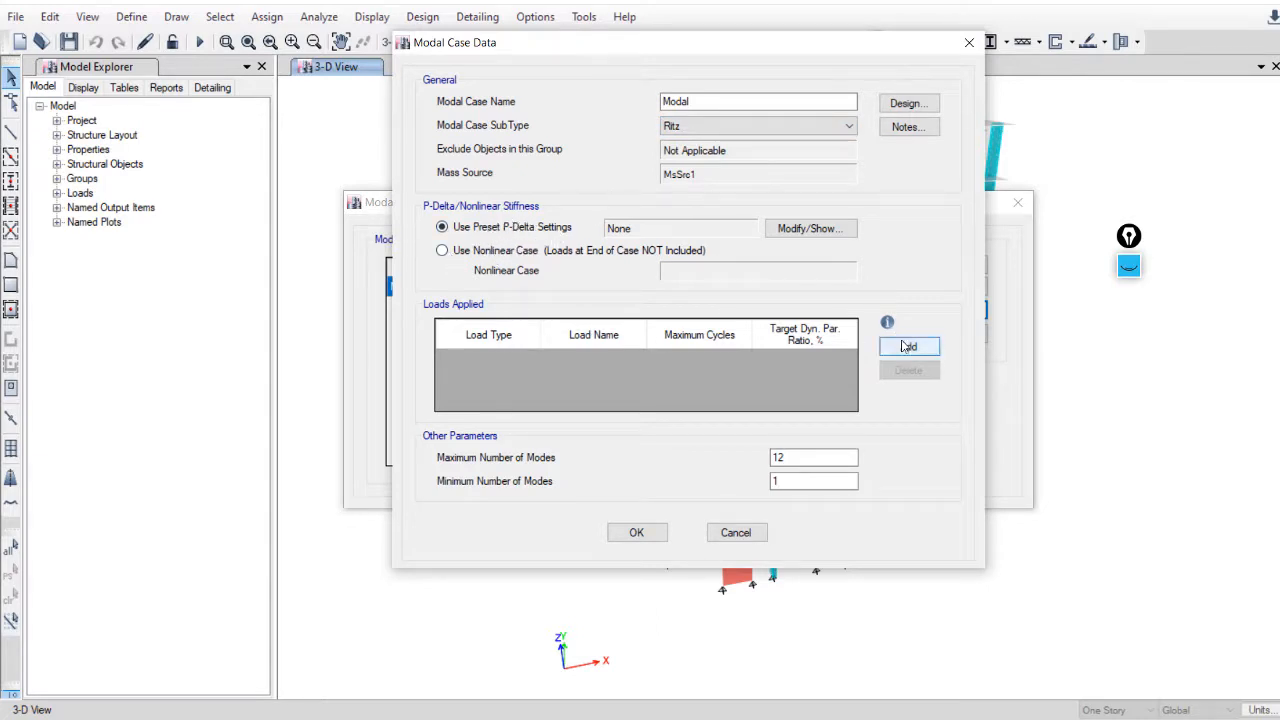
# Add acceleration load vectors UX and UY to the Ritz Modal case.
pyautogui.click(908, 346)
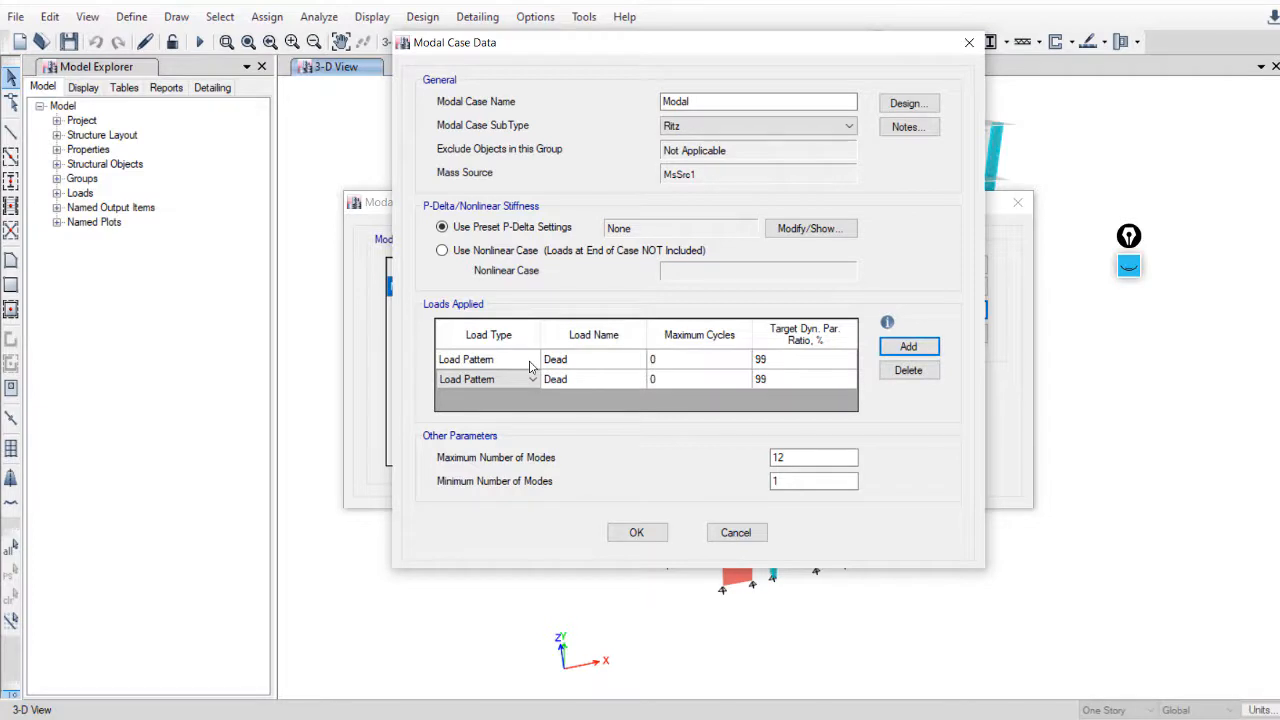
pyautogui.click(488, 359)
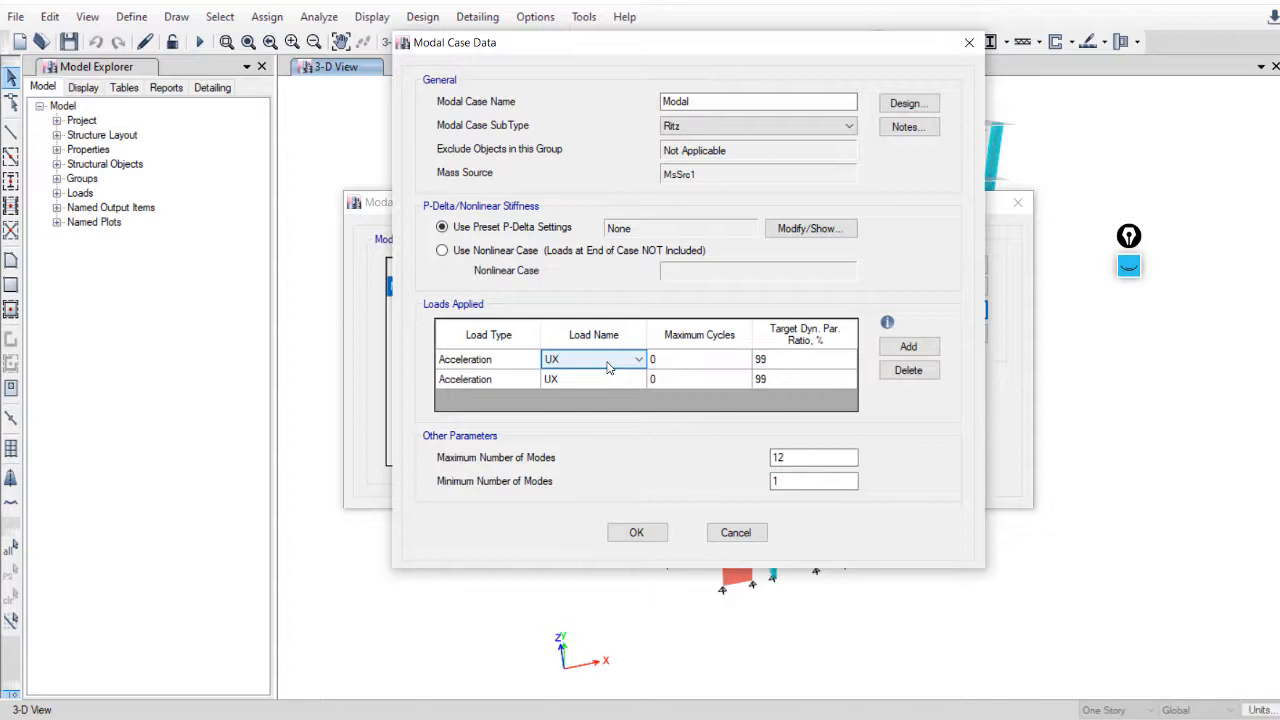
pyautogui.moveTo(575, 388)
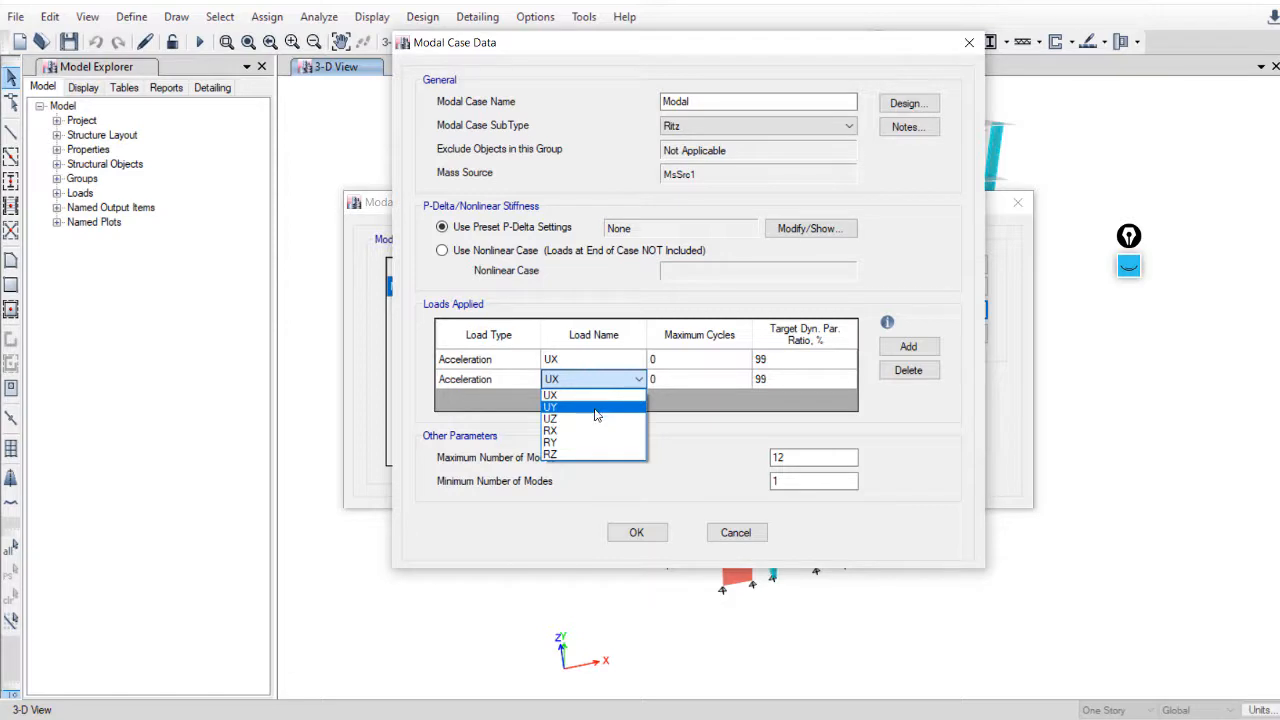
pyautogui.click(550, 406)
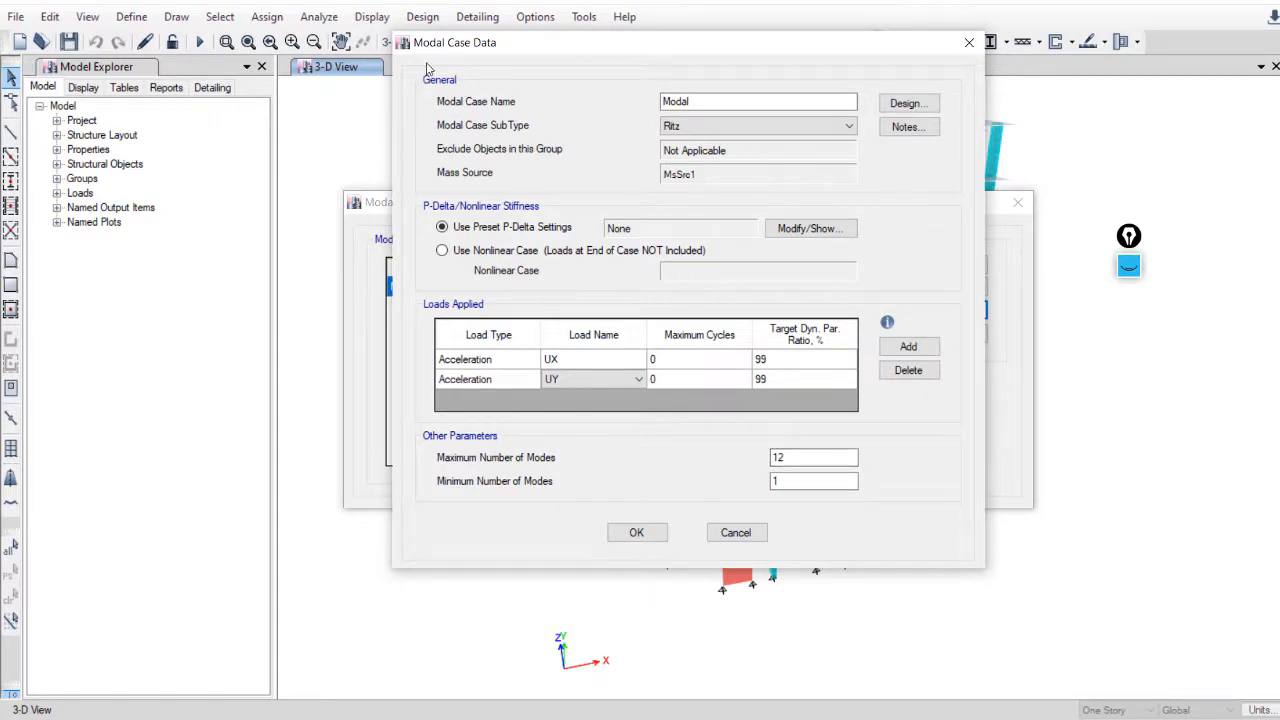
pyautogui.moveTo(470, 477)
pyautogui.write('27')
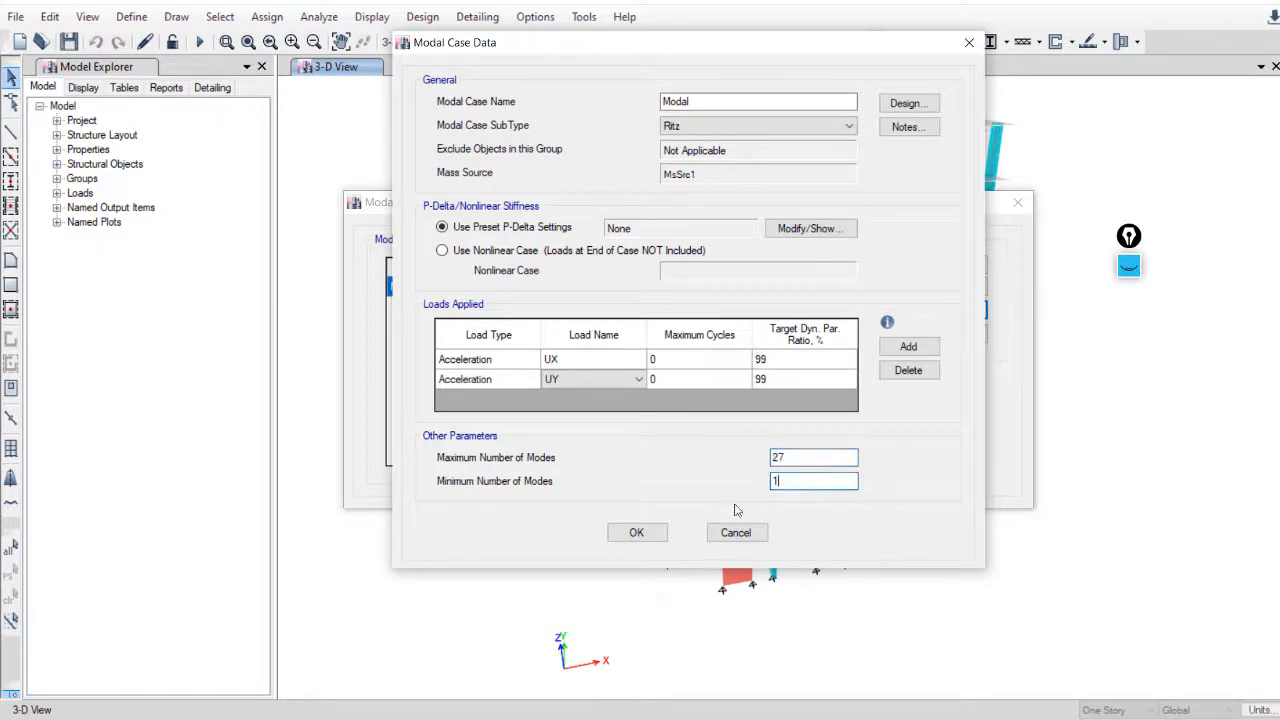
# Set maximum modes to 27 and close the modal case dialogs.
pyautogui.click(636, 532)
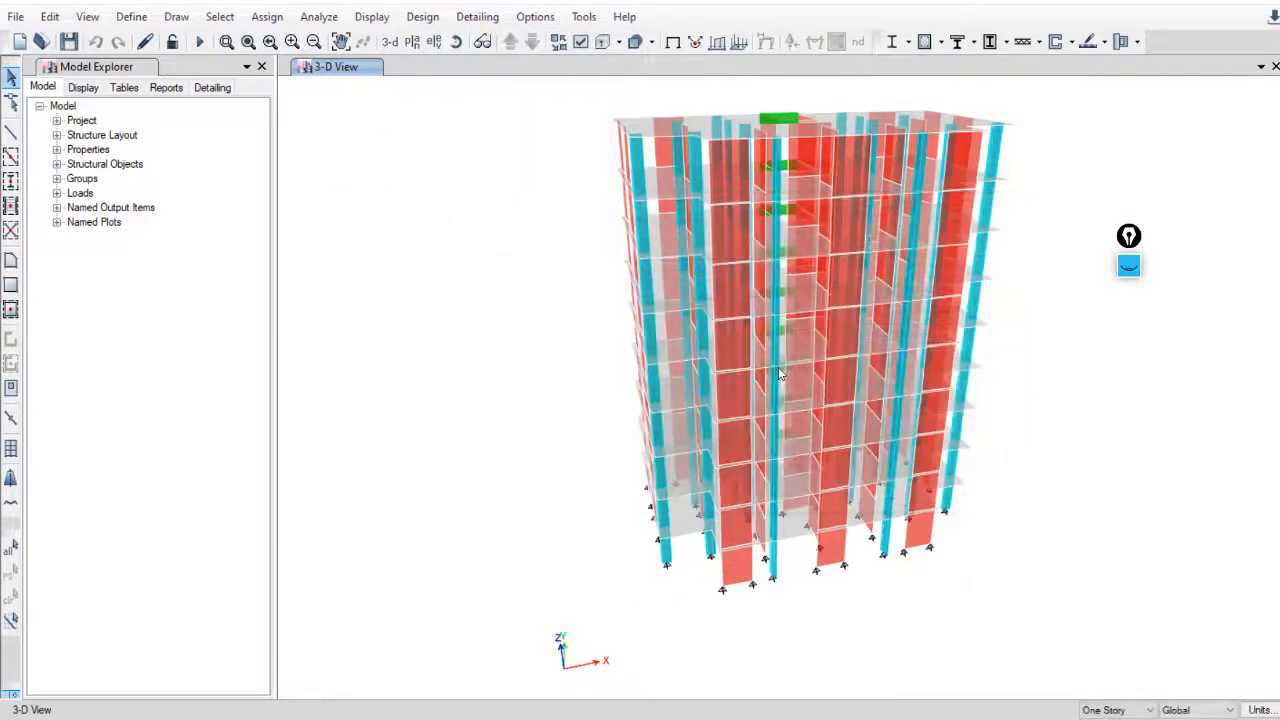